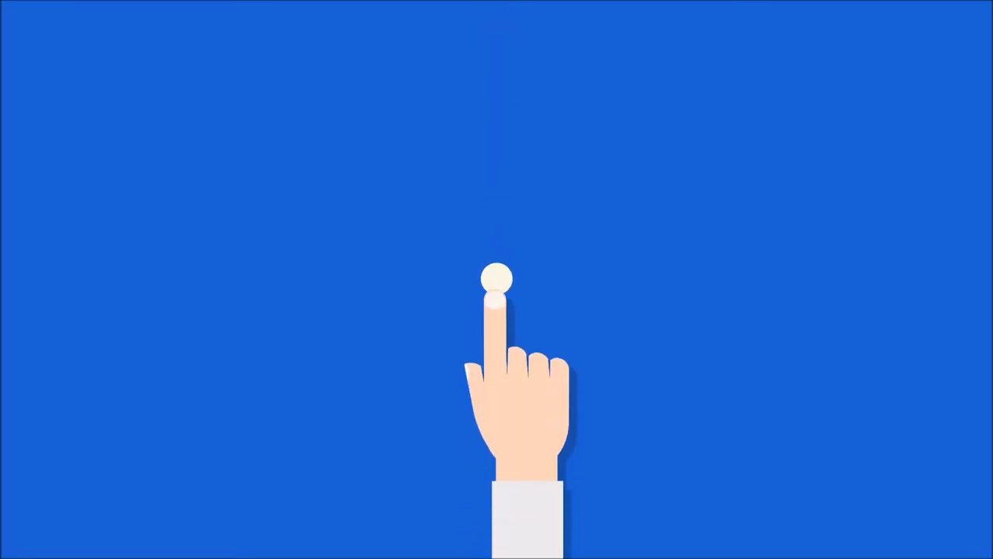
pyautogui.click(497, 279)
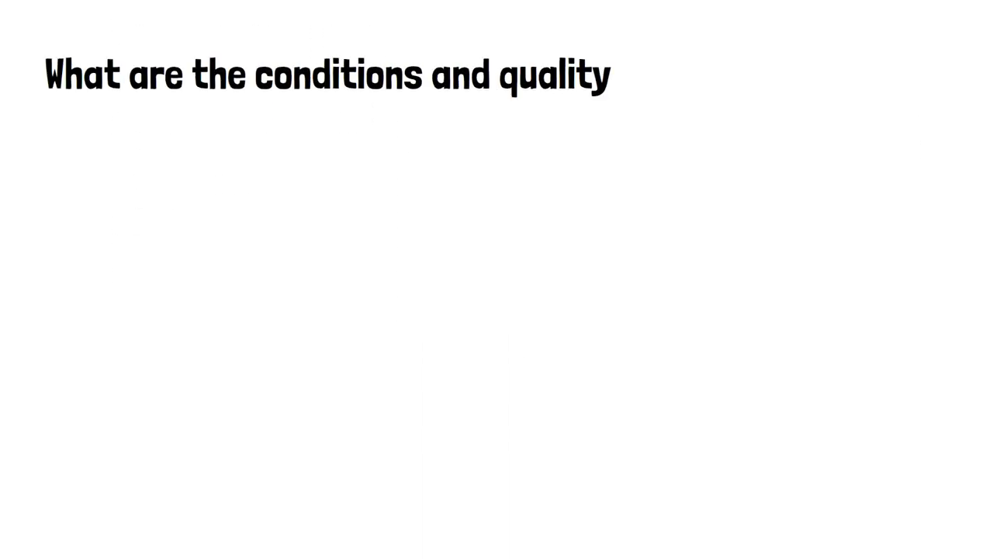
pyautogui.write('of the land and soil?')
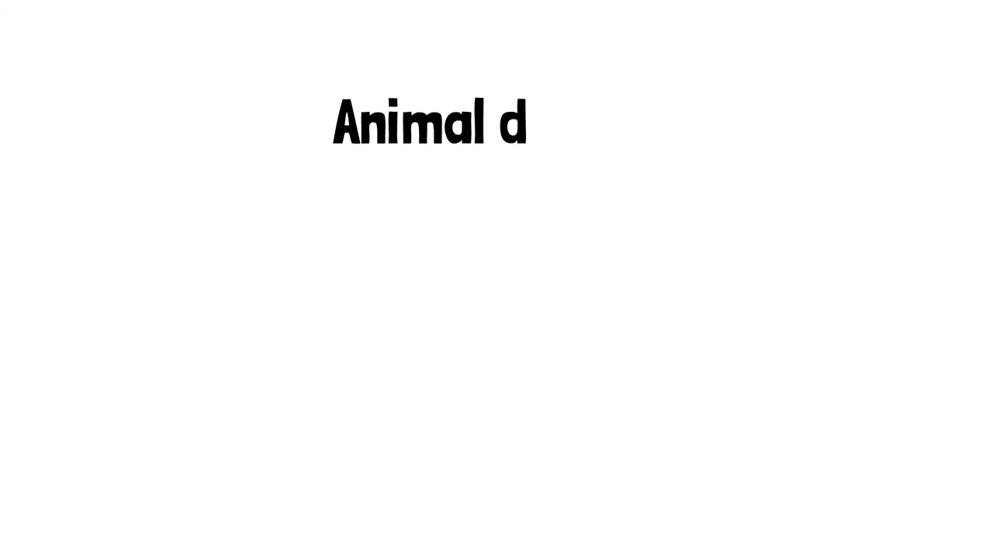
pyautogui.write('ung, as well as excess plant matter, can be composted to provi')
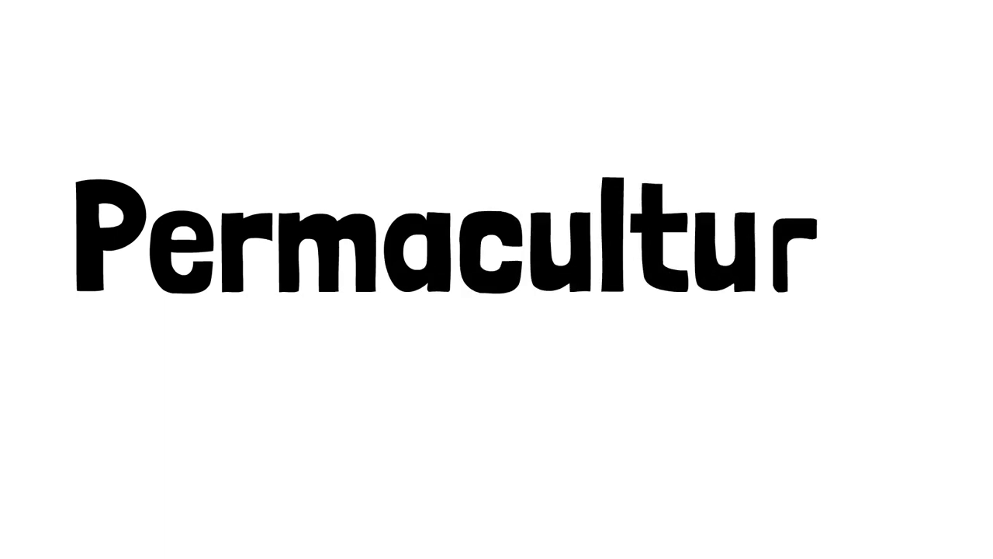
pyautogui.write('e')
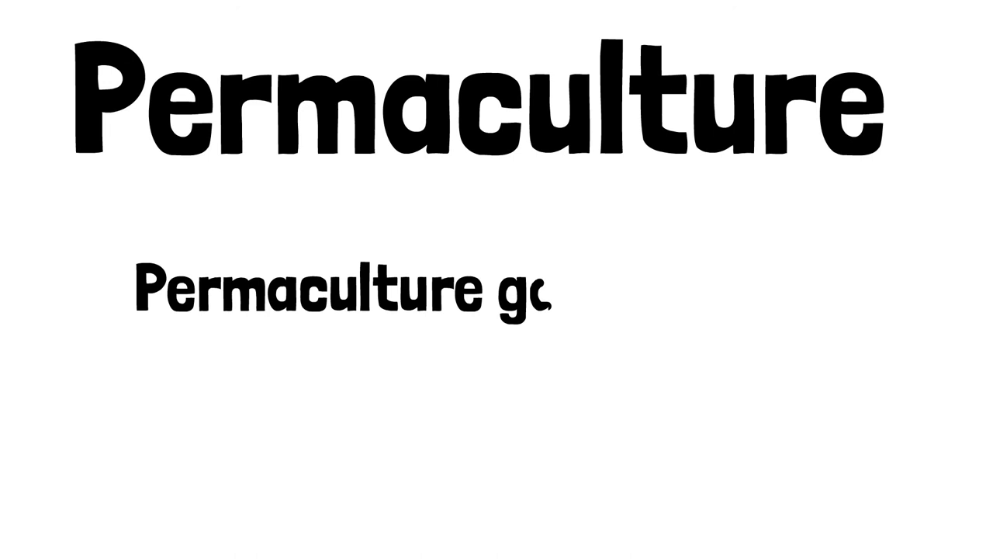
pyautogui.write('ardening is a holistic approach to garden')
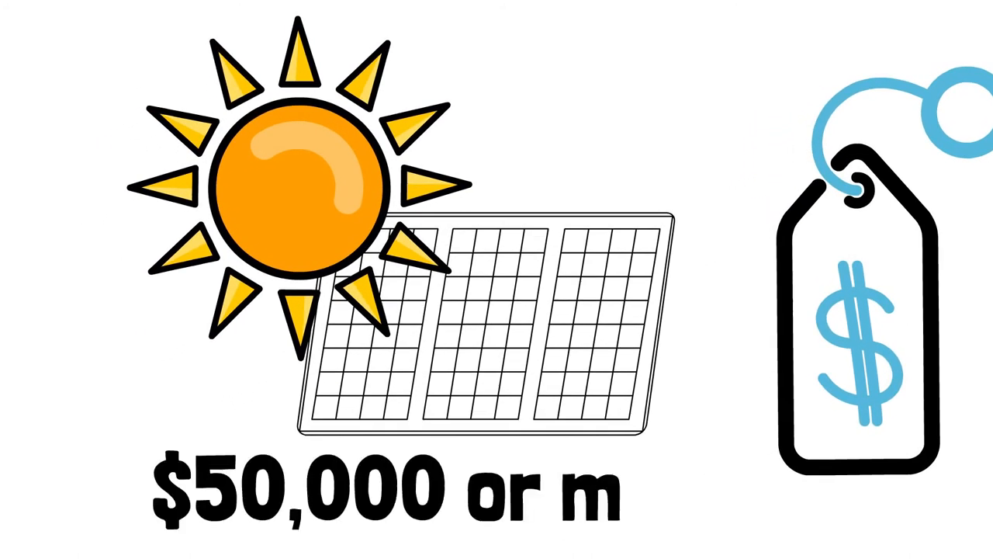
pyautogui.write('ore')
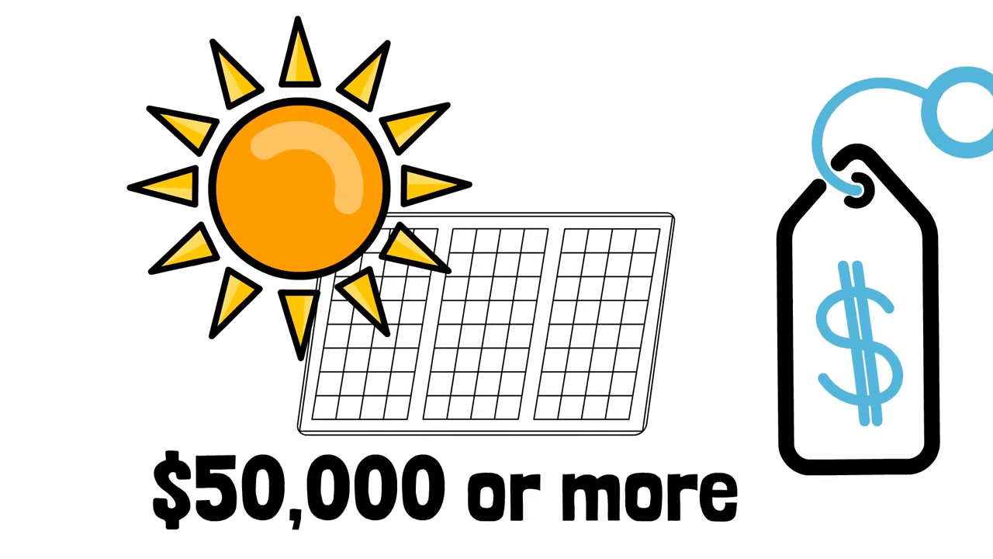